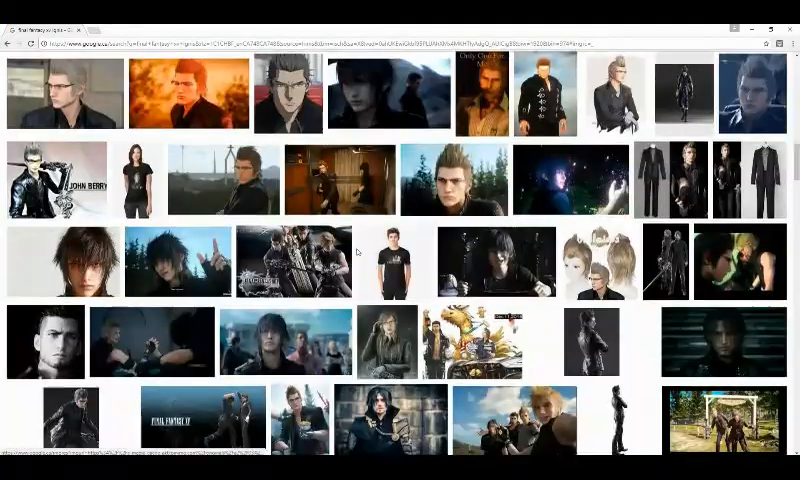
Search Google for 'are trees gay?' in a new tab and open another tab
scroll(down, 3)
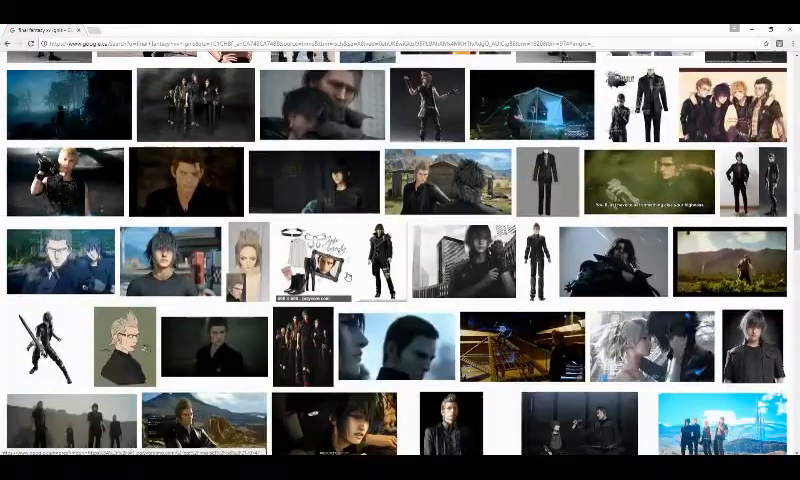
scroll(down, 3)
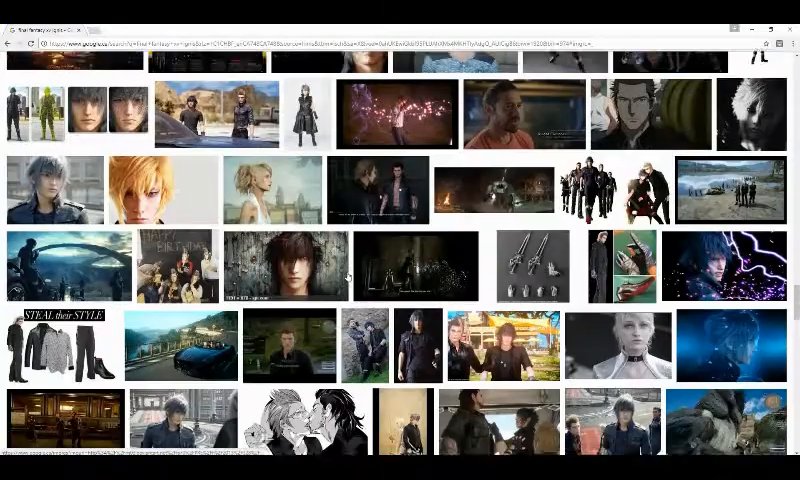
scroll(down, 3)
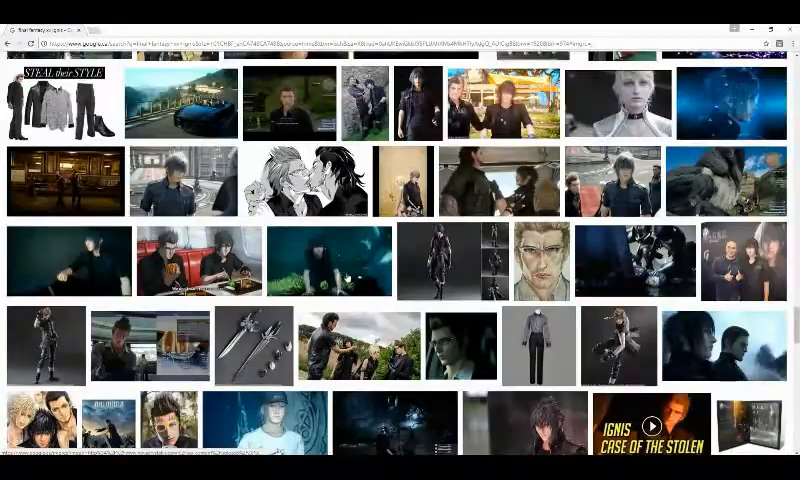
click(300, 170)
text(are t)
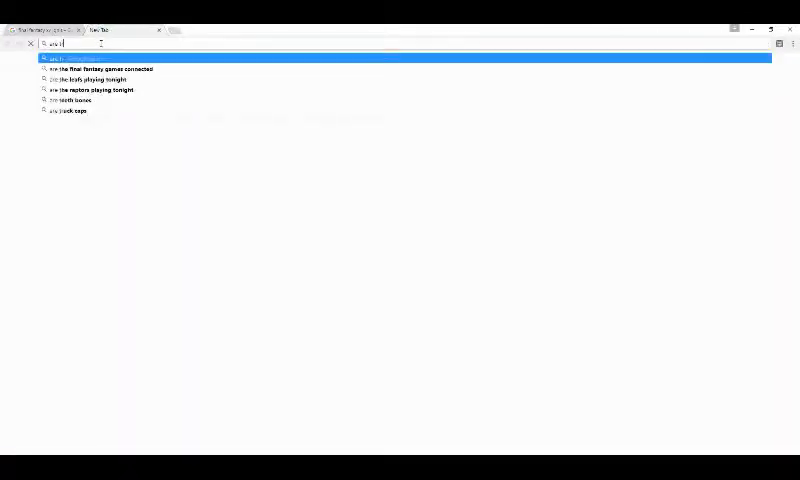
key(Return)
text(can you kill yourself with a)
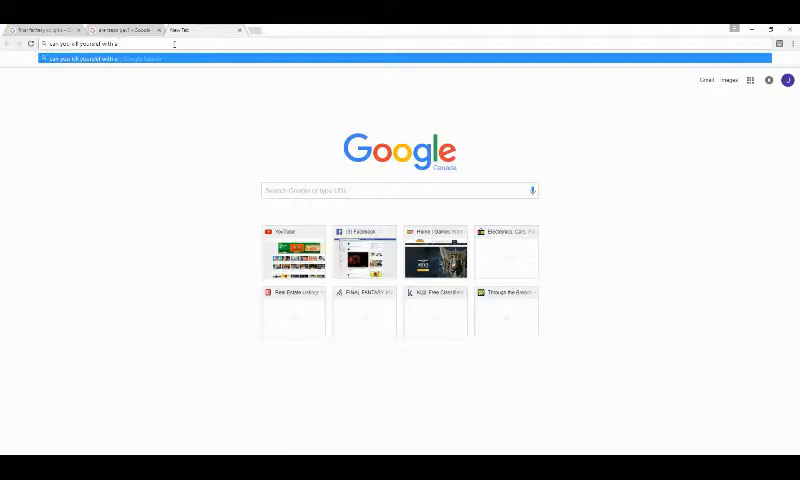
Run the next joke question's search and open a fresh blank tab
key(Return)
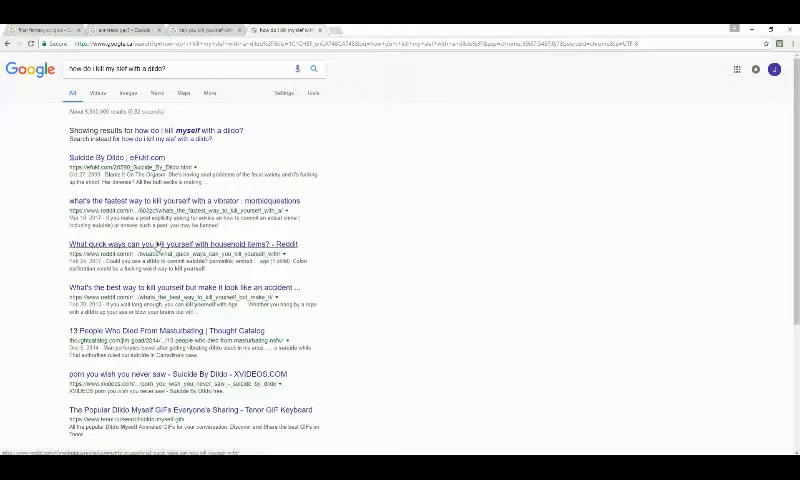
click(366, 30)
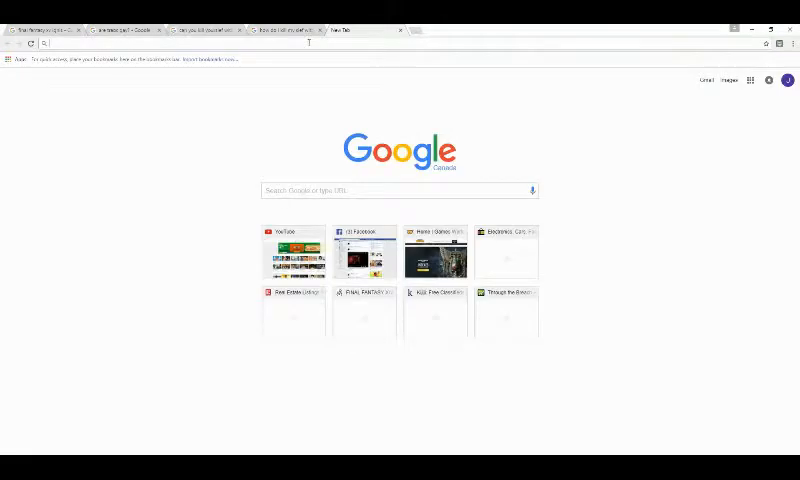
Search Google for 'how do i delete my history?' in the new tab
text(how do i delete my history?)
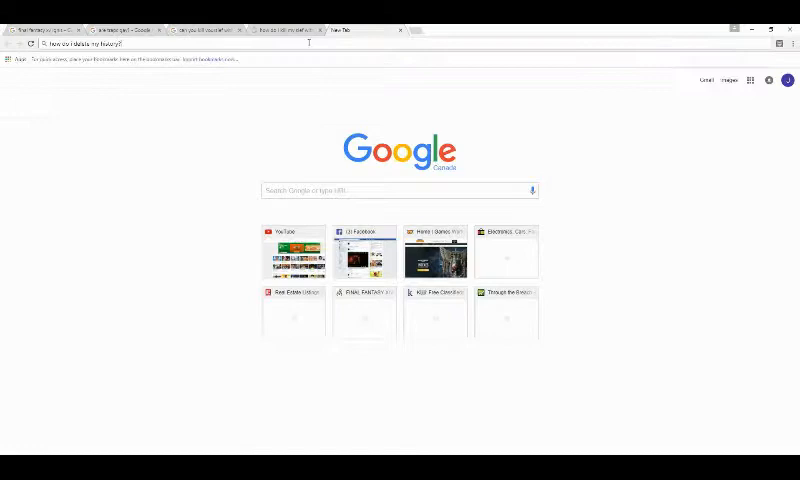
key(Return)
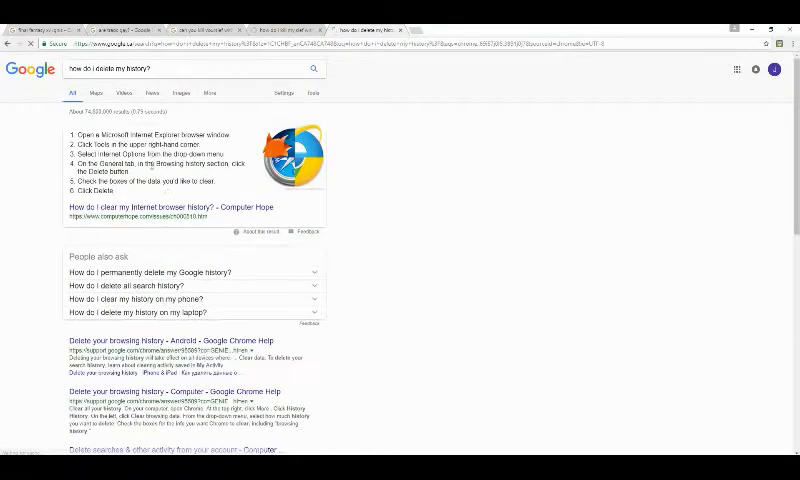
click(299, 68)
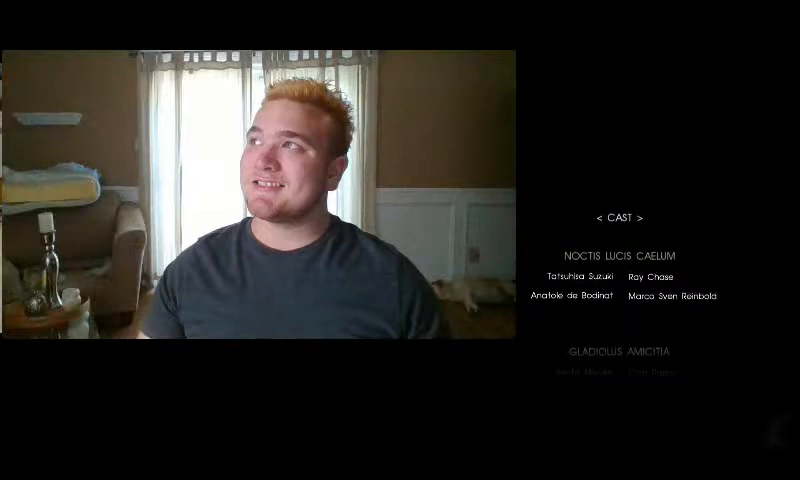
scroll(up, 3)
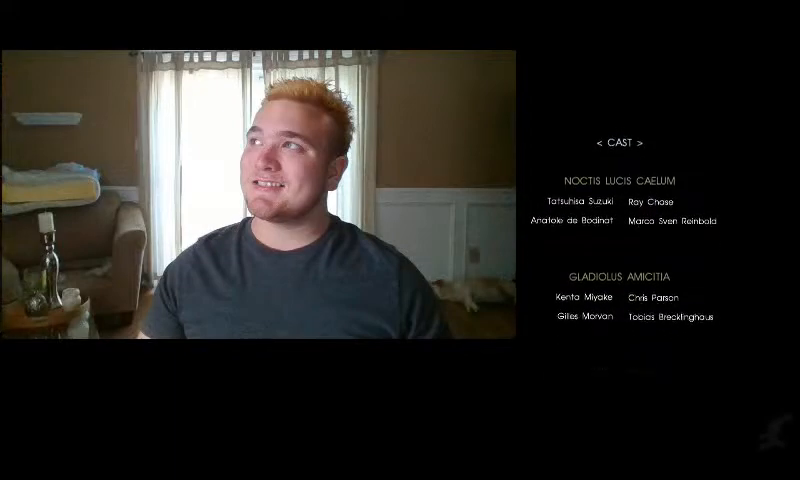